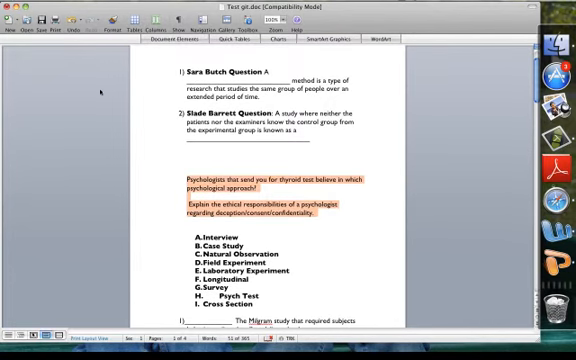
scroll("down", 3)
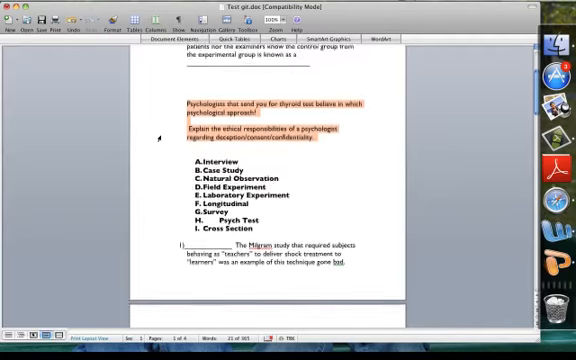
scroll("up", 3)
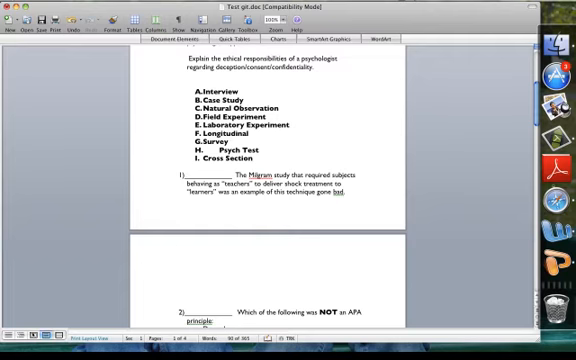
scroll("down", 3)
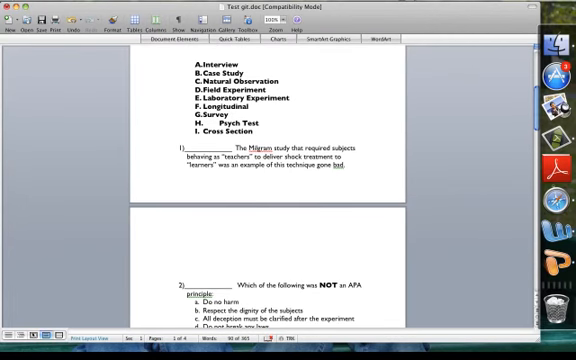
scroll("down", 3)
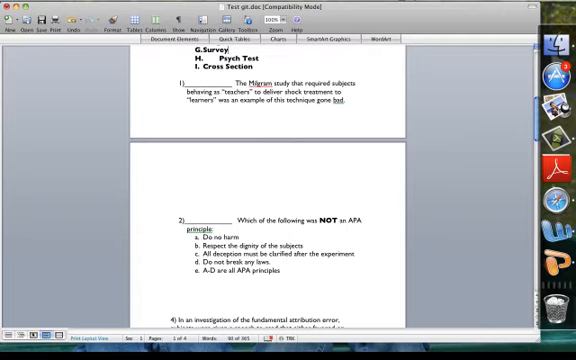
scroll("down", 3)
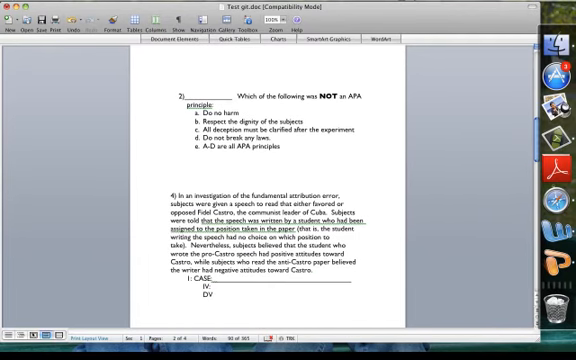
scroll("down", 3)
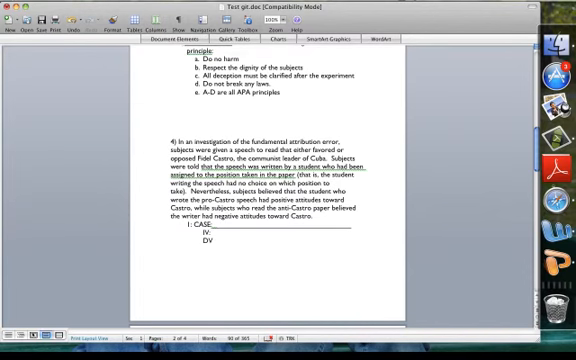
scroll("up", 3)
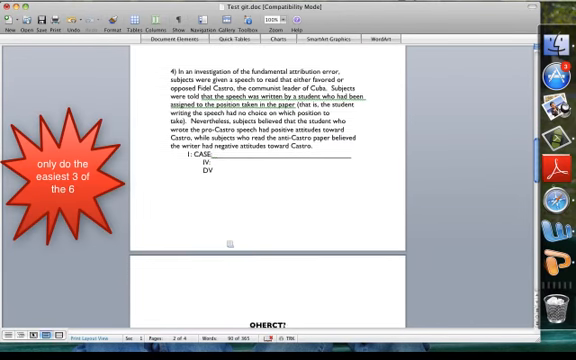
scroll("down", 3)
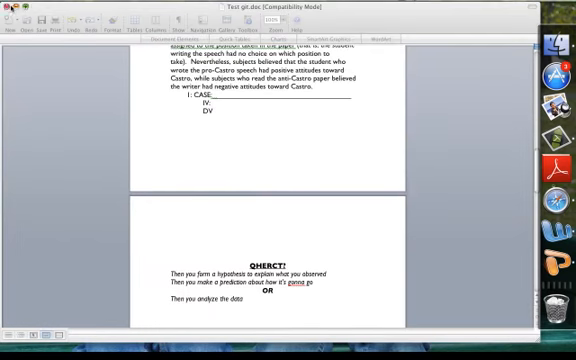
mouse_move(243, 225)
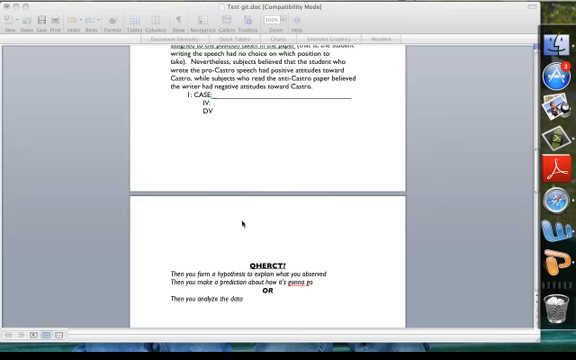
scroll("down", 3)
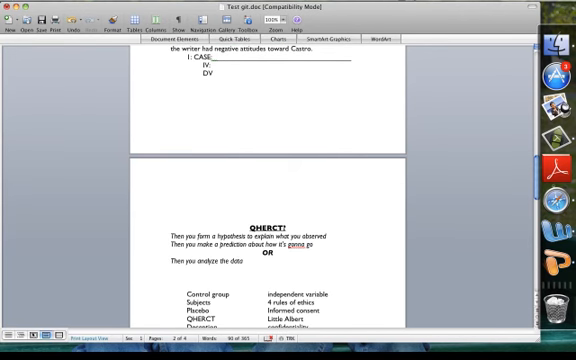
scroll("down", 3)
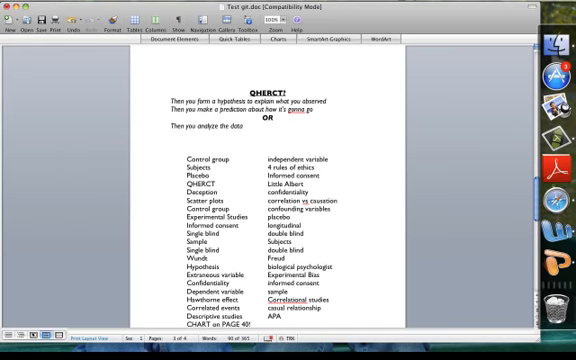
scroll("down", 3)
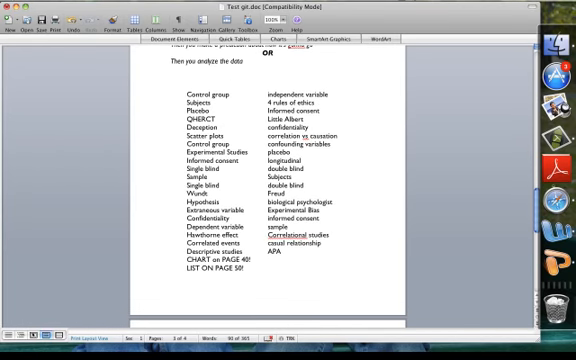